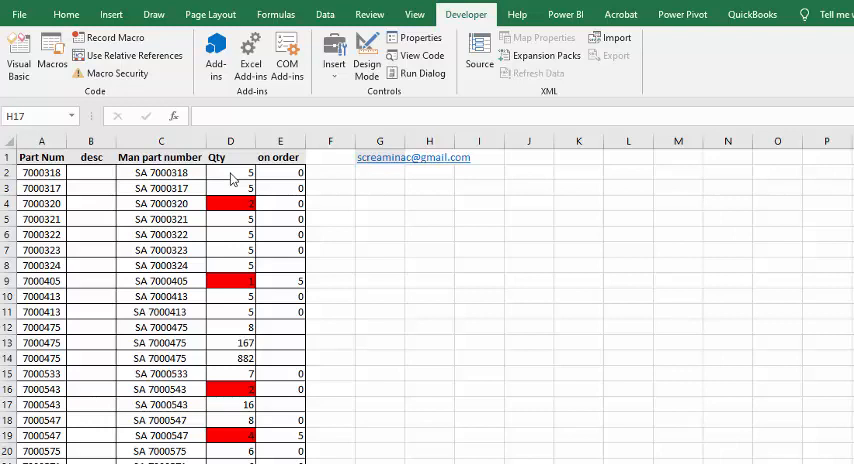
pyautogui.moveTo(246, 170)
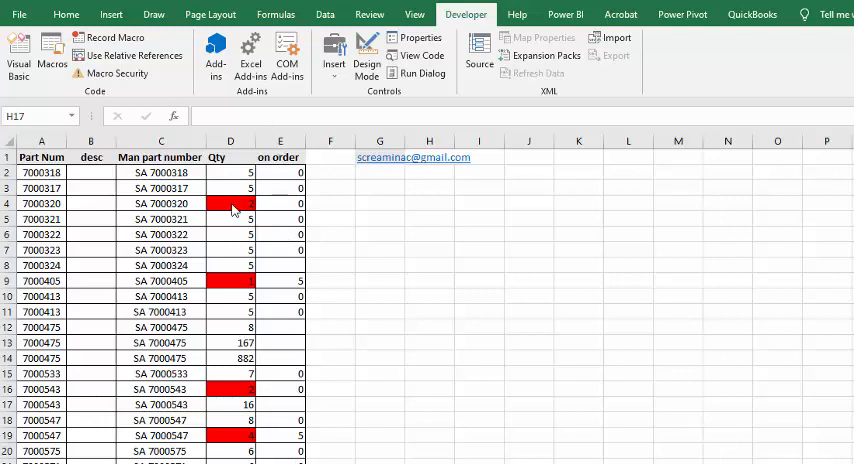
pyautogui.moveTo(223, 187)
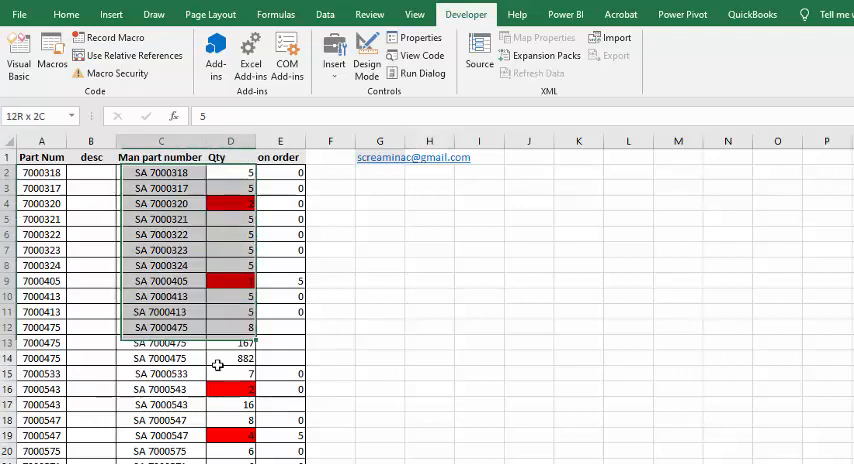
# Scroll down to extend the Qty selection in column D to row 59
pyautogui.scroll(-3)
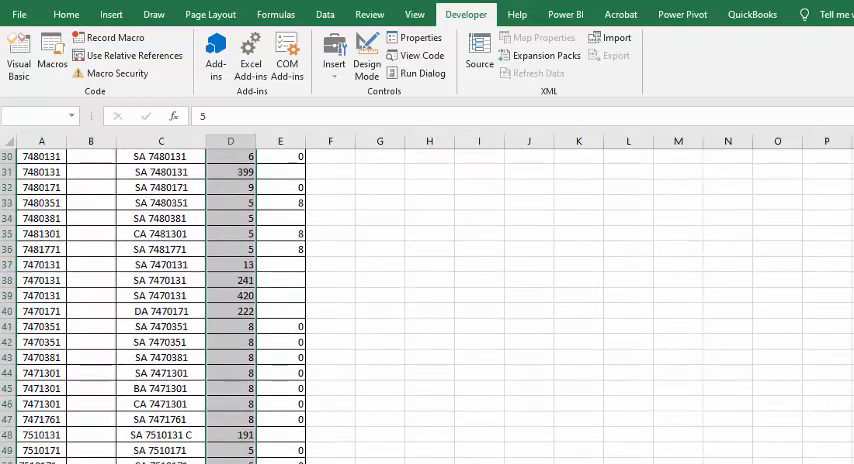
pyautogui.scroll(-3)
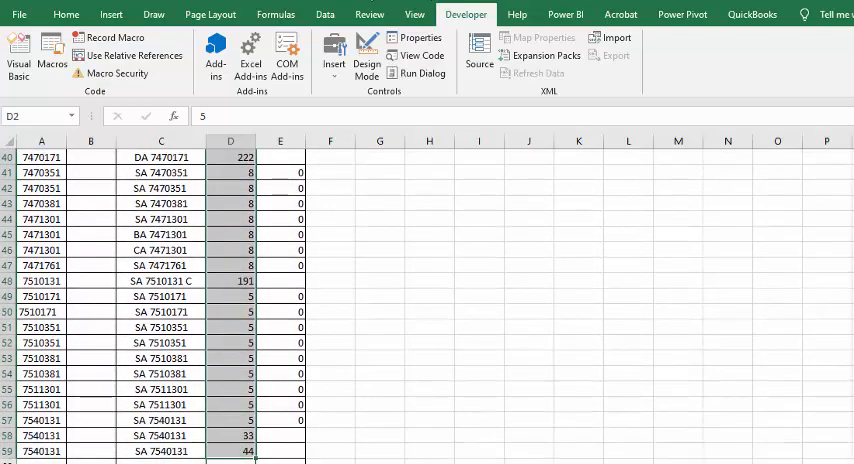
pyautogui.click(66, 14)
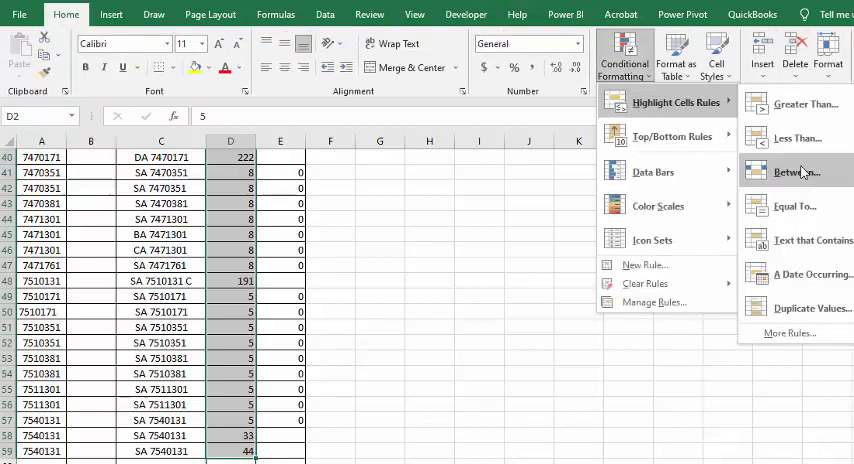
pyautogui.moveTo(797, 138)
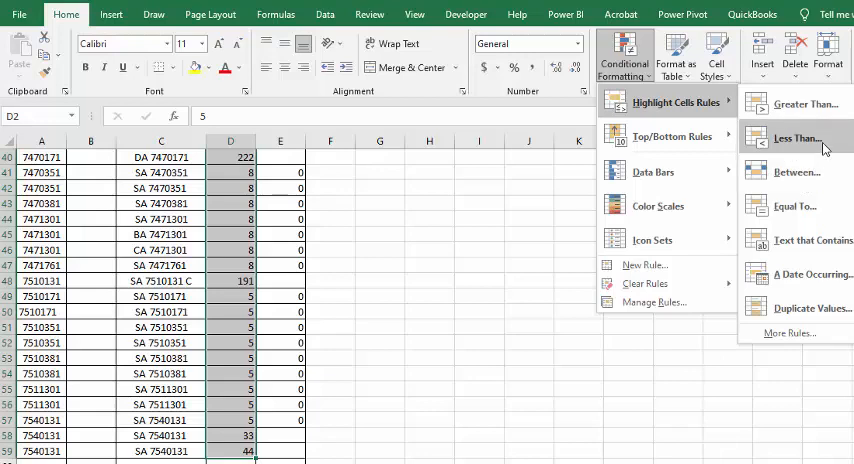
pyautogui.moveTo(407, 314)
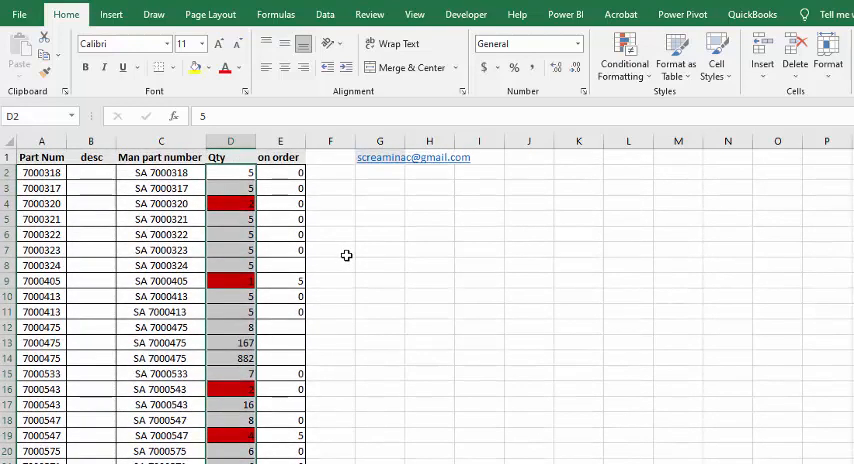
pyautogui.moveTo(268, 212)
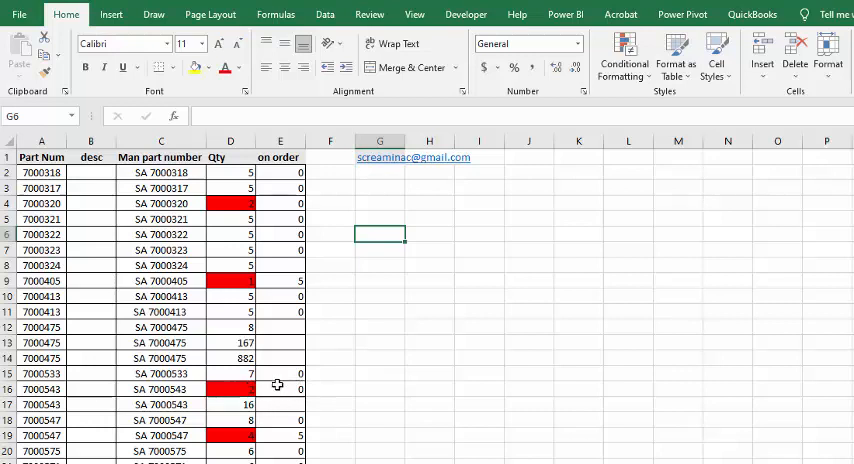
pyautogui.moveTo(304, 433)
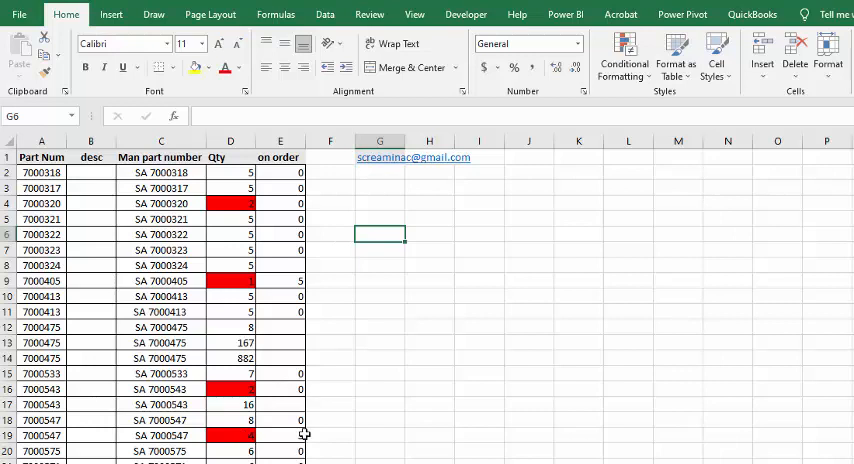
pyautogui.moveTo(293, 434)
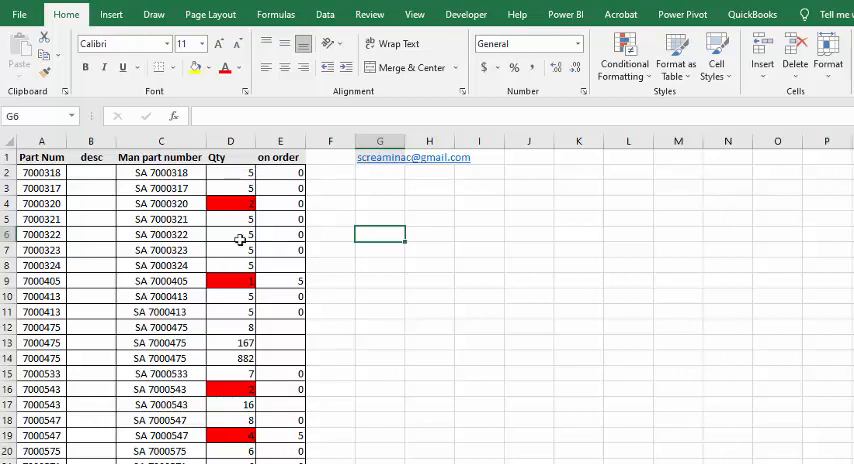
pyautogui.moveTo(237, 343)
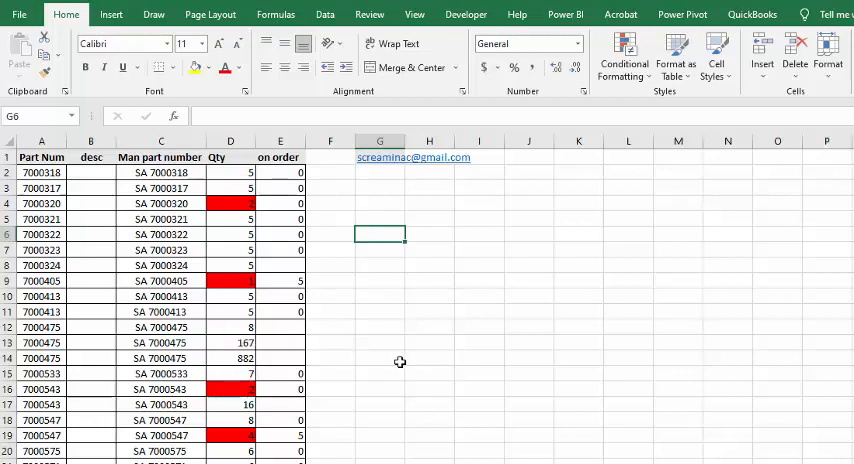
pyautogui.moveTo(409, 352)
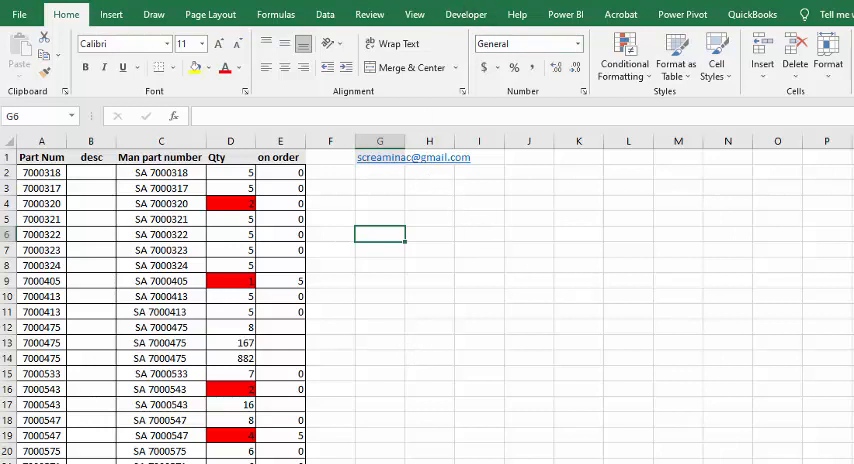
# Run the reorder macro from the Developer tab's Macros list
pyautogui.click(465, 14)
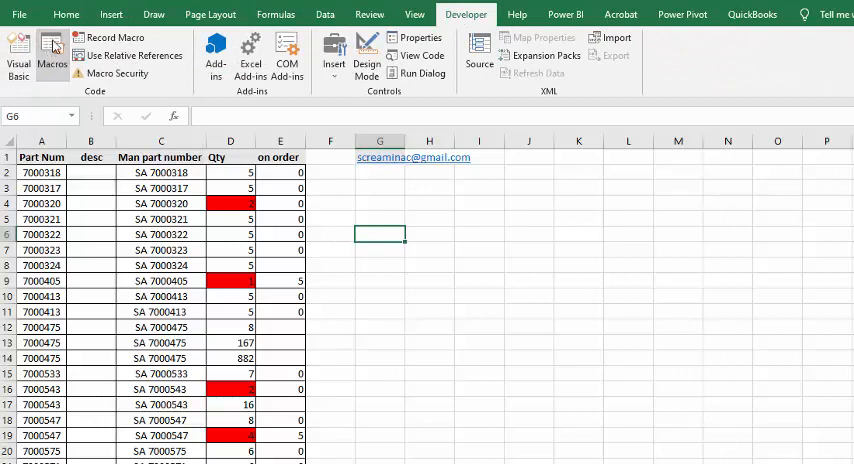
pyautogui.click(52, 58)
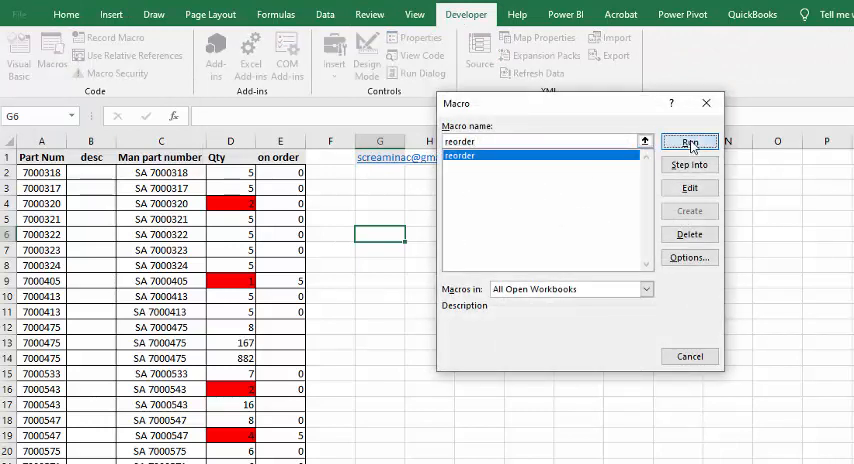
pyautogui.click(689, 142)
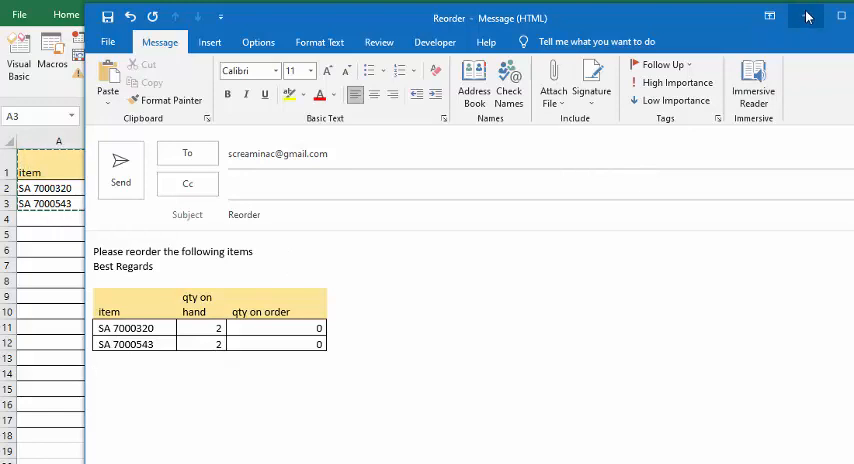
pyautogui.moveTo(808, 17)
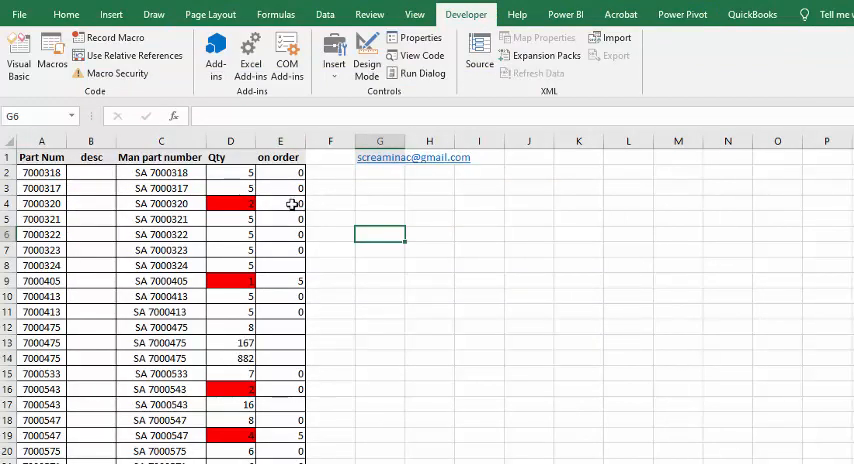
# Enter 5 in cell E4 as the on-order quantity for part 7000320
pyautogui.click(280, 203)
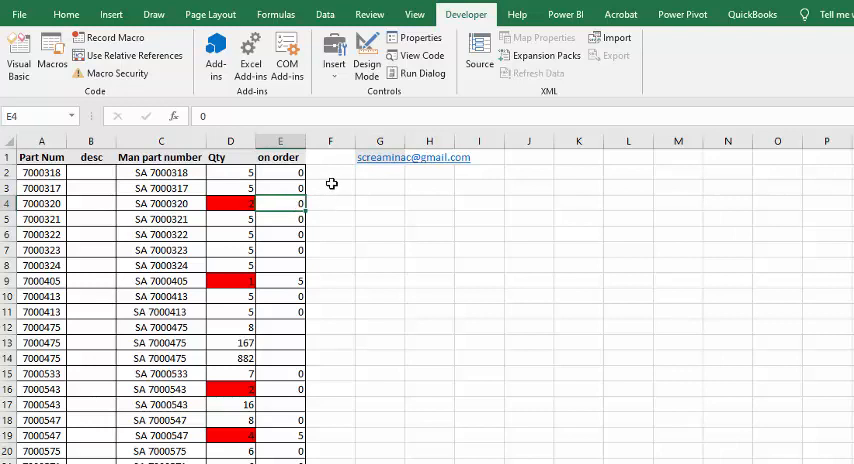
pyautogui.write('5')
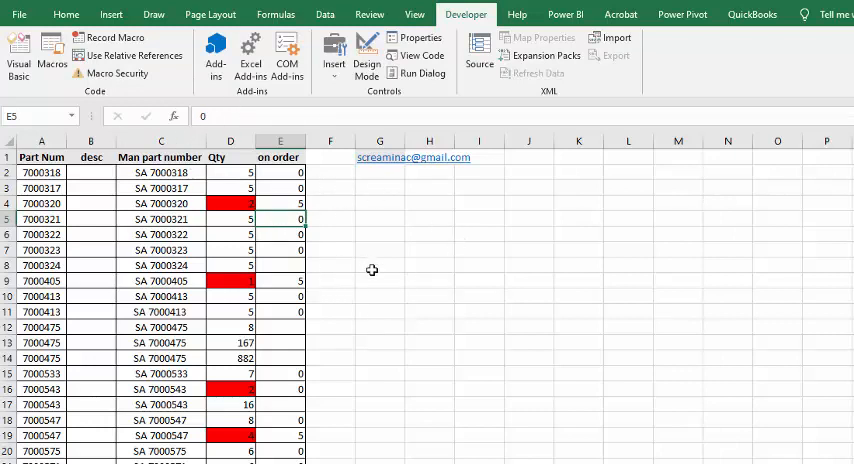
pyautogui.moveTo(227, 391)
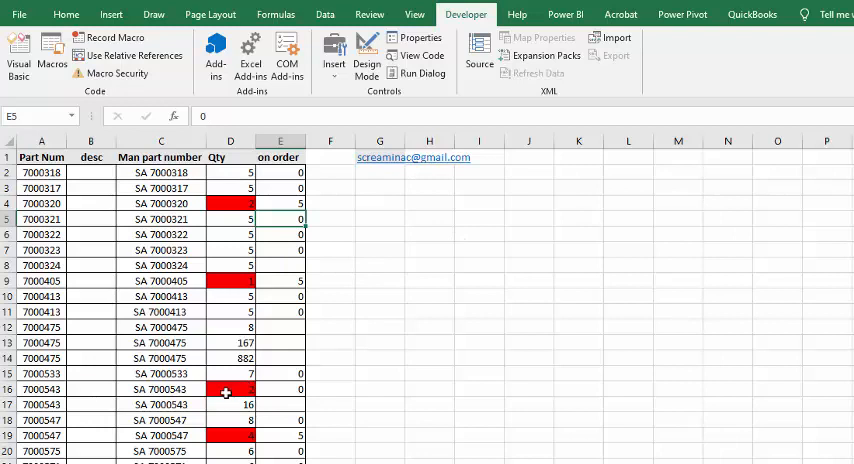
pyautogui.moveTo(127, 55)
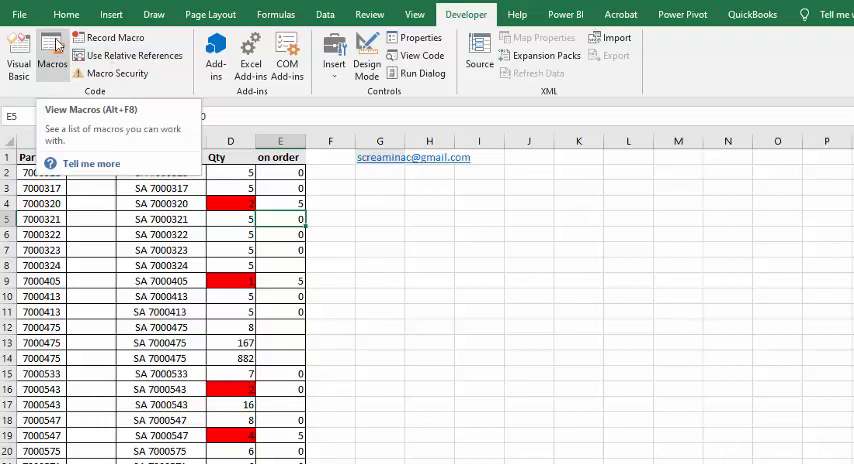
# Rerun the reorder macro, leaving only SA 7000543, and open its VBA code
pyautogui.click(51, 55)
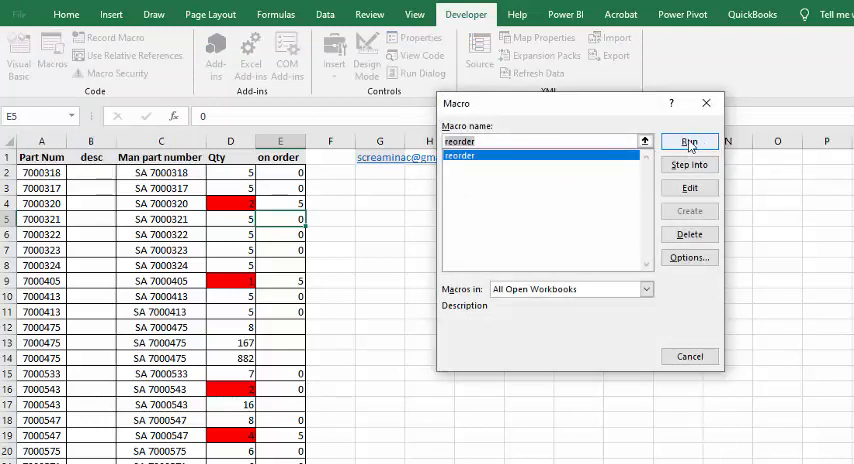
pyautogui.click(689, 141)
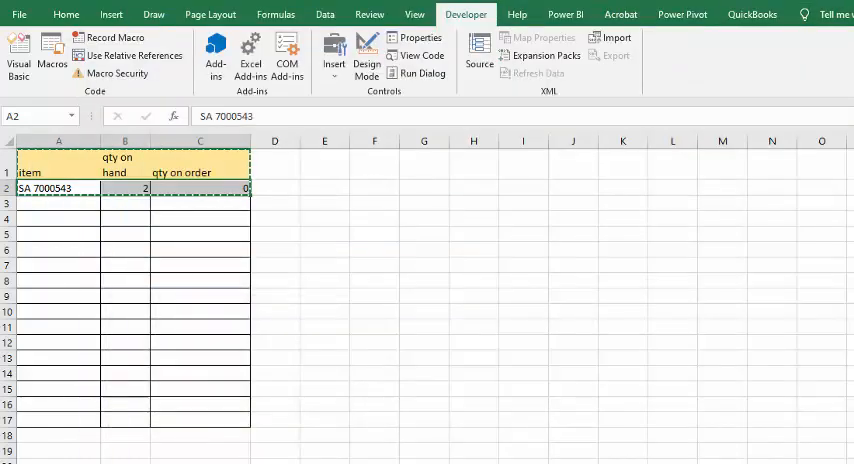
pyautogui.click(18, 55)
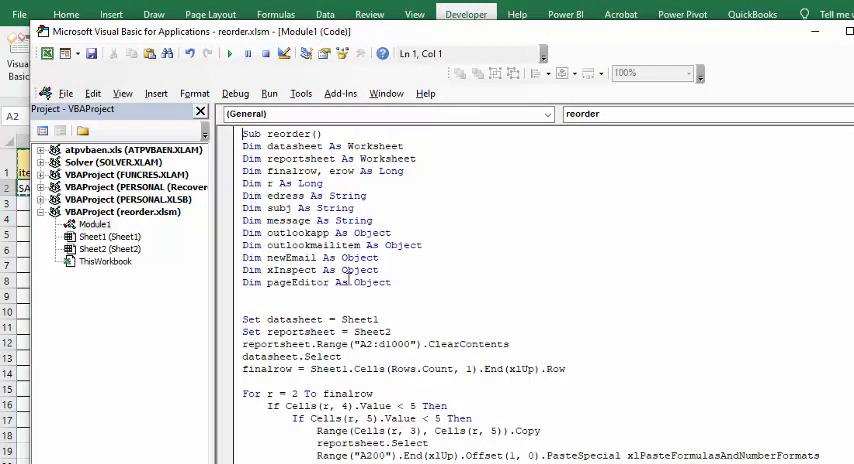
pyautogui.scroll(-3)
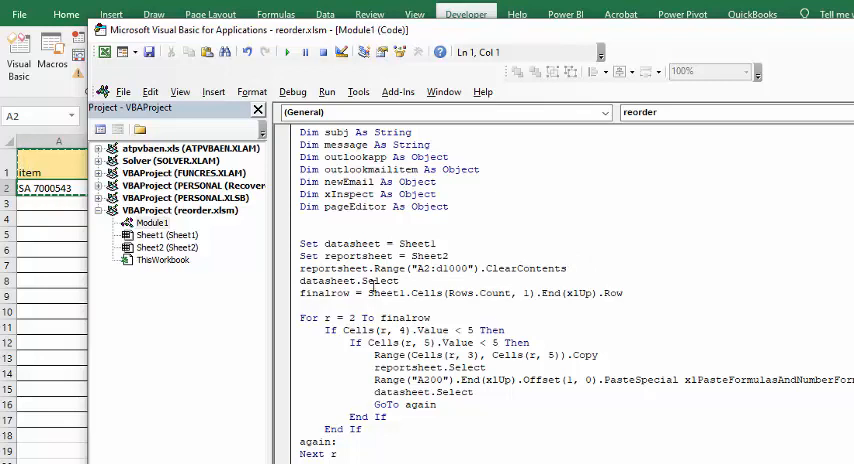
pyautogui.moveTo(595, 243)
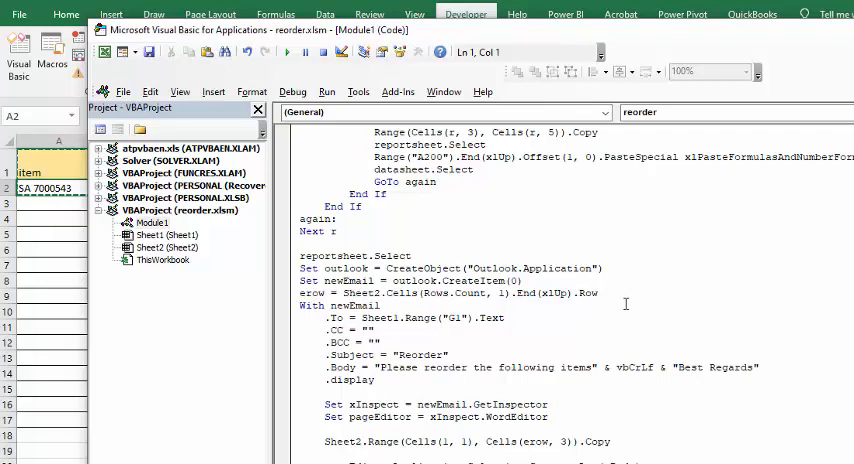
pyautogui.scroll(-3)
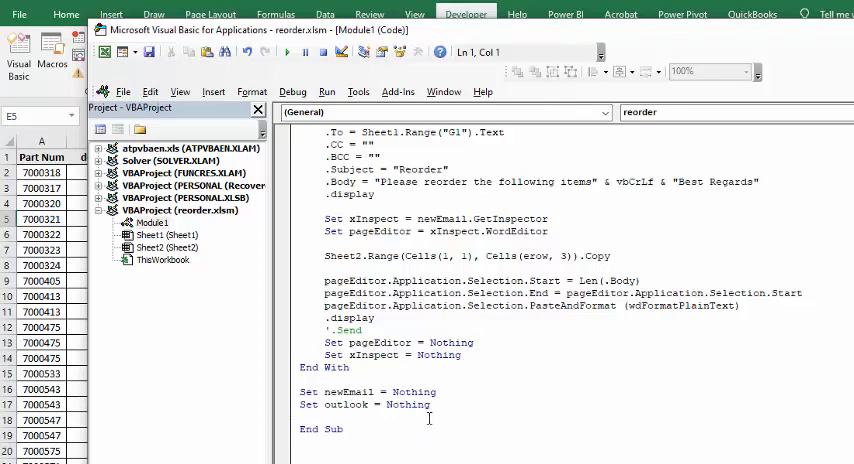
pyautogui.moveTo(518, 407)
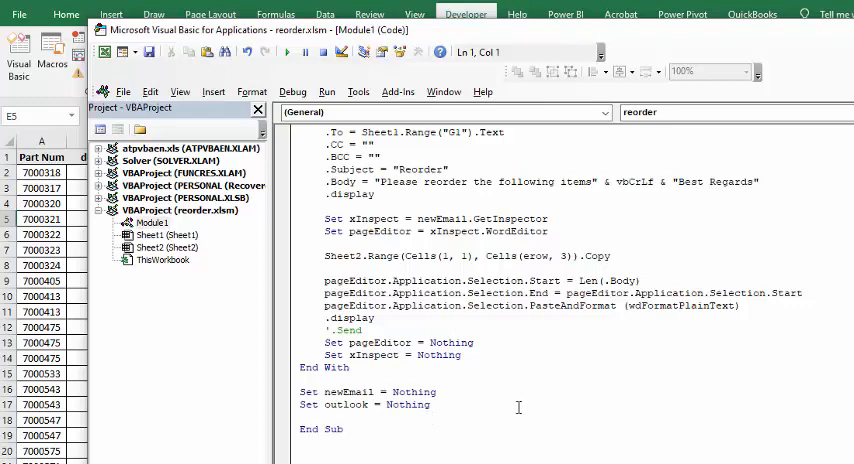